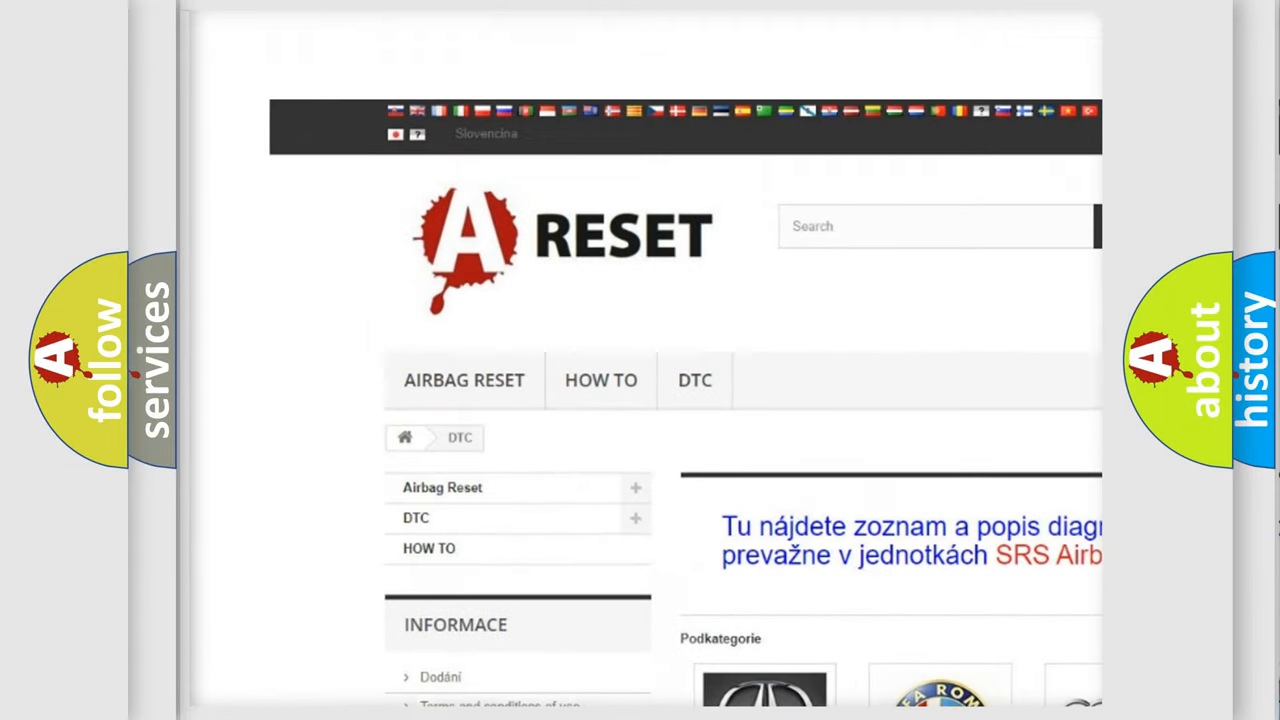
# Scroll the DTC brand grid to the CHEVROLET DTC tile and open its trouble-code listing
pyautogui.scroll(-3)
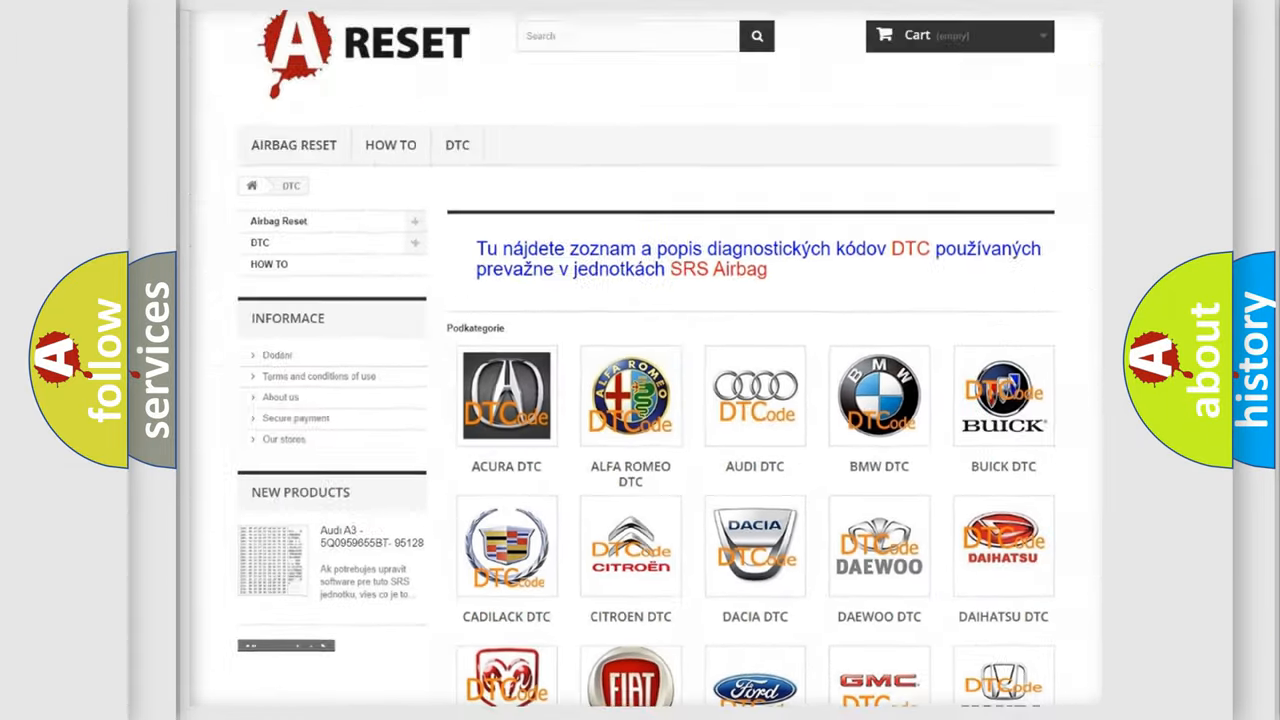
pyautogui.scroll(-3)
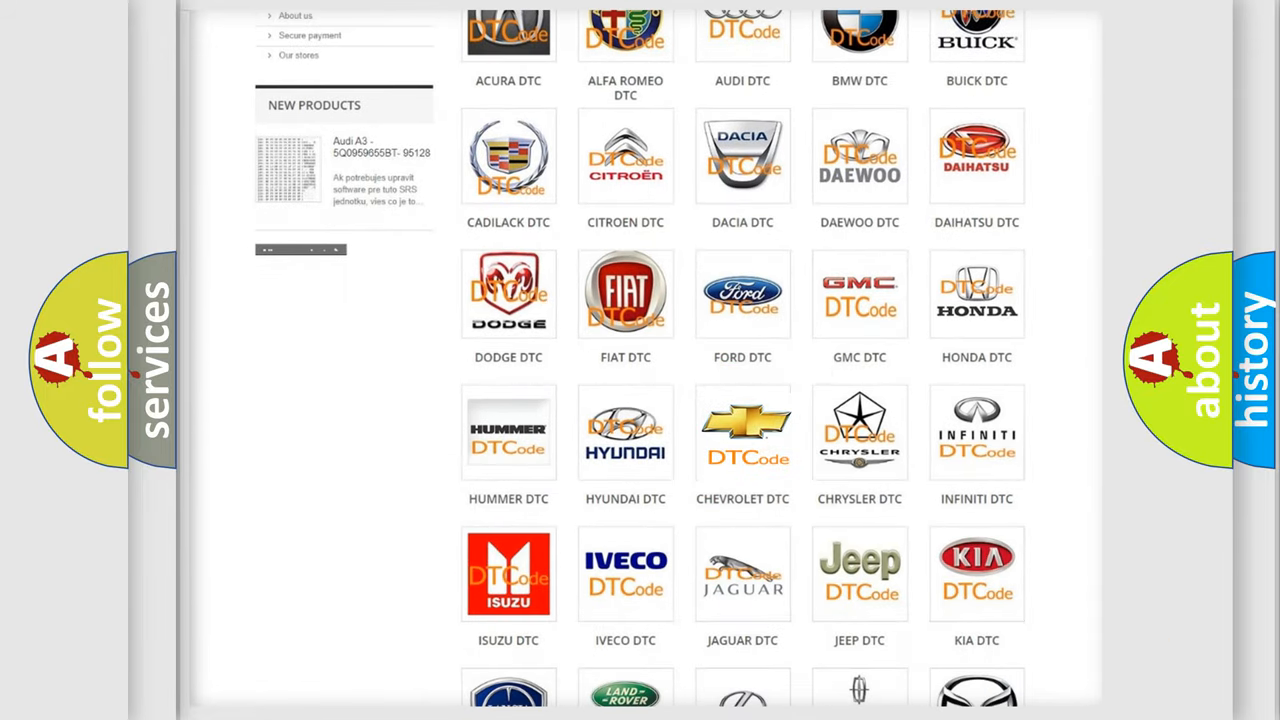
pyautogui.click(742, 430)
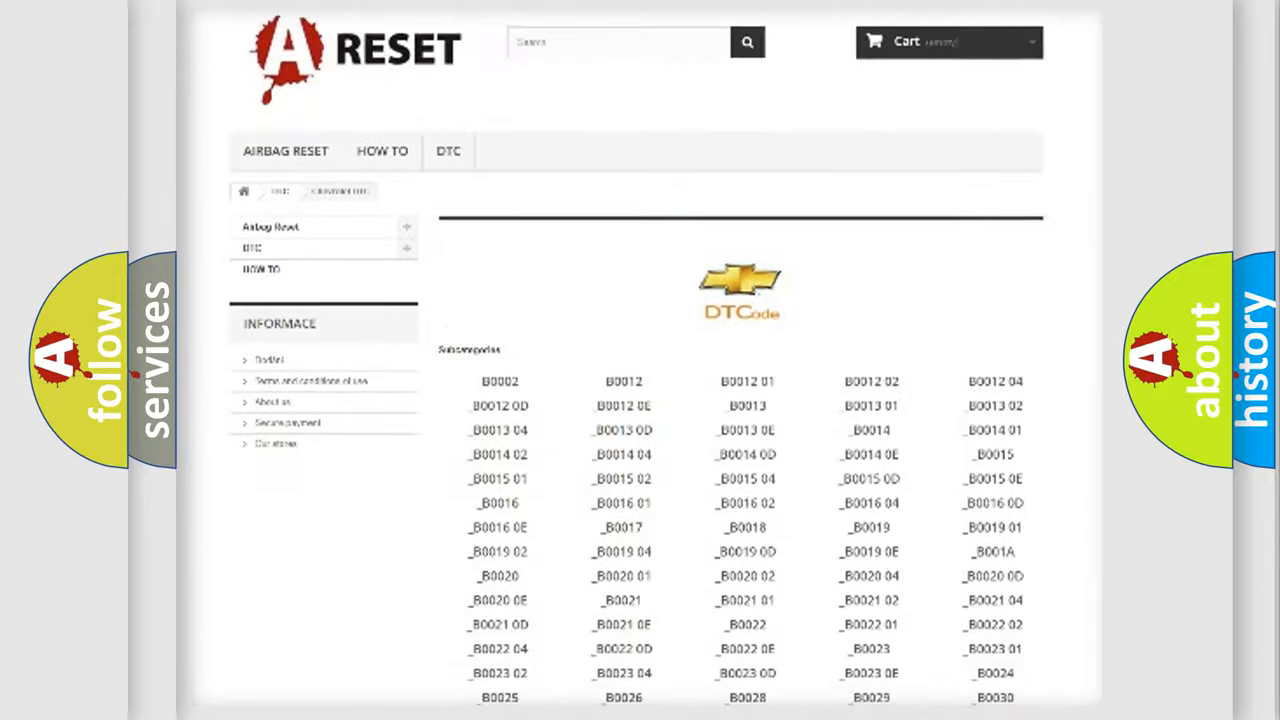